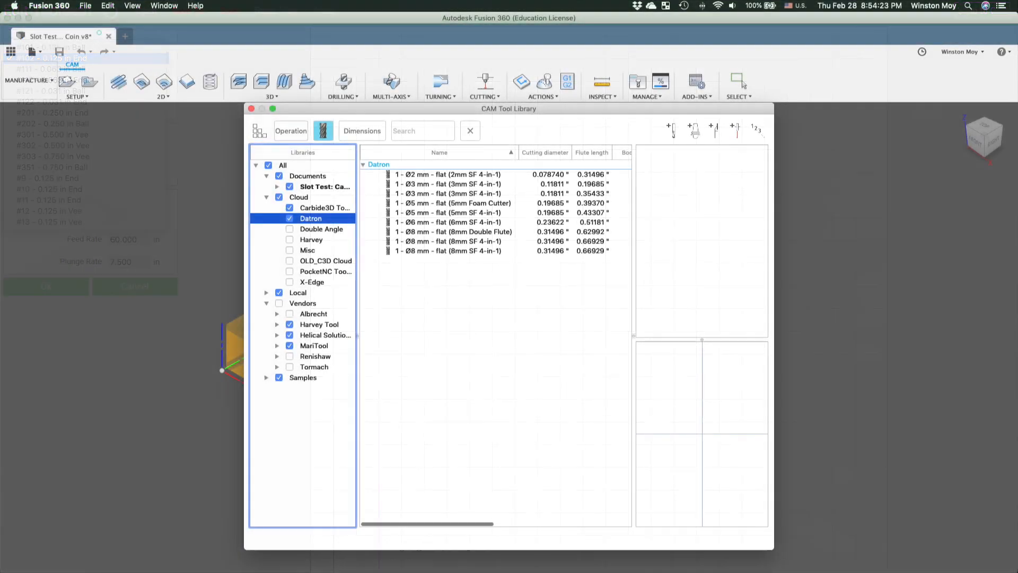
Step: Close the CAM Tool Library and return to the Carbide Pendant v4 setup
left_click(302, 378)
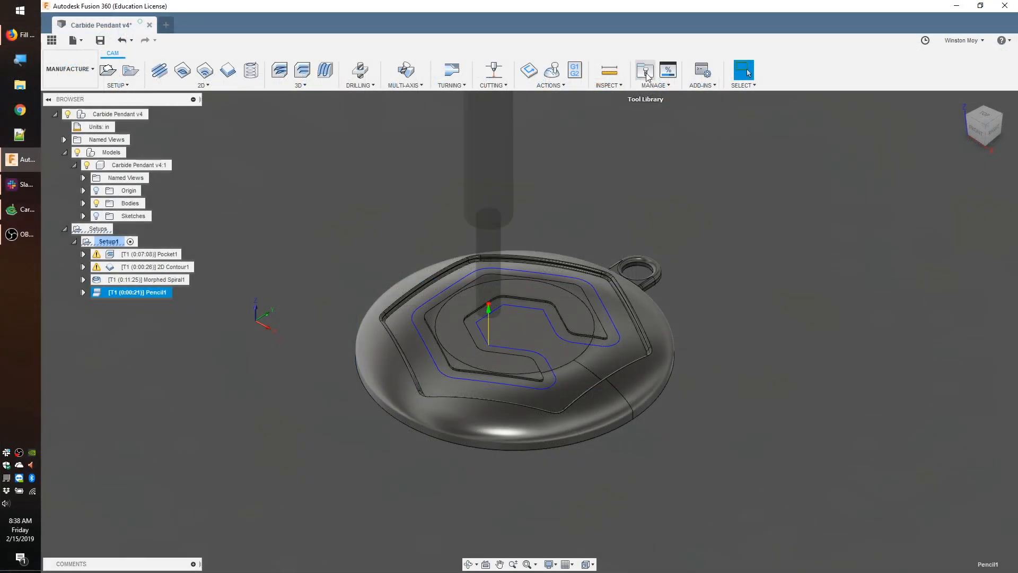
Step: In the Tool Library, renumber the 1/16" ballnose as post processor tool 2
left_click(645, 70)
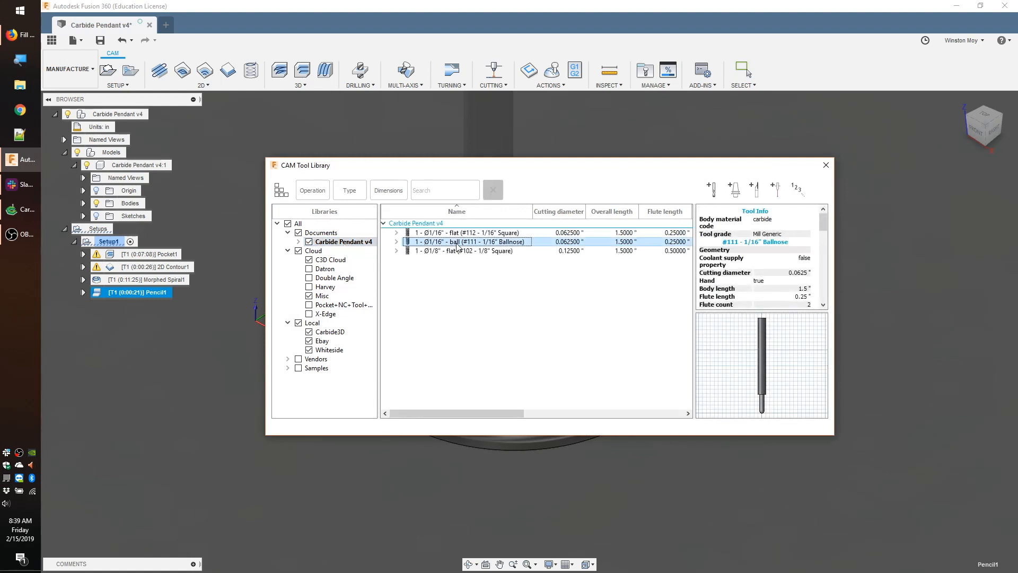
double_click(468, 242)
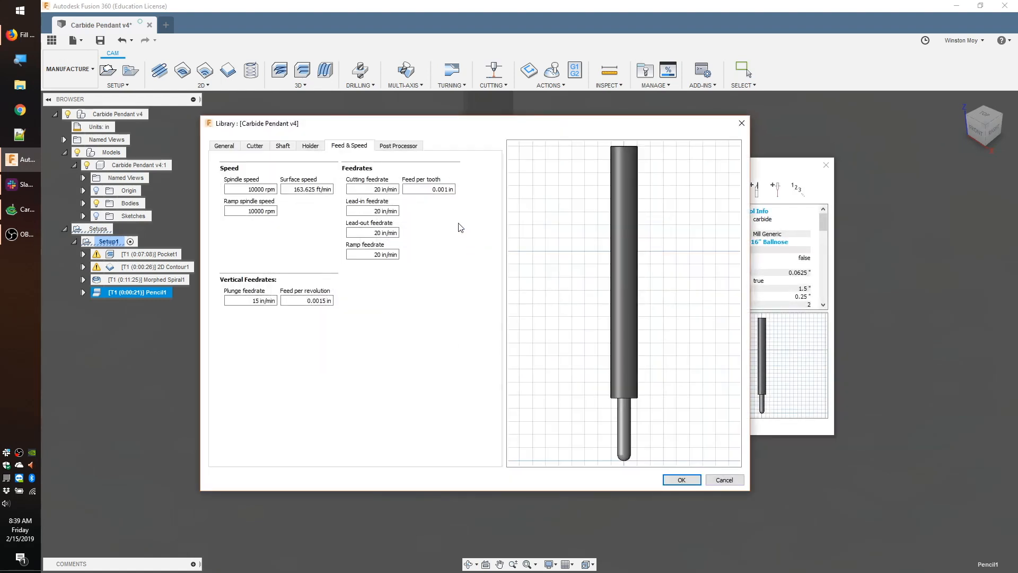
left_click(398, 146)
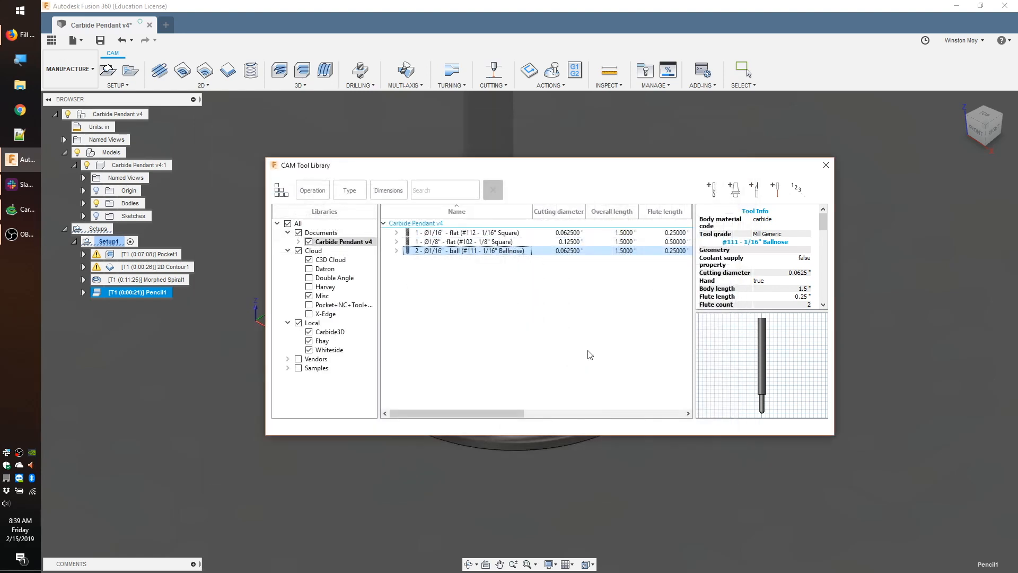
Step: Bring up the 1/16" square tool's settings for renumbering
left_click(468, 232)
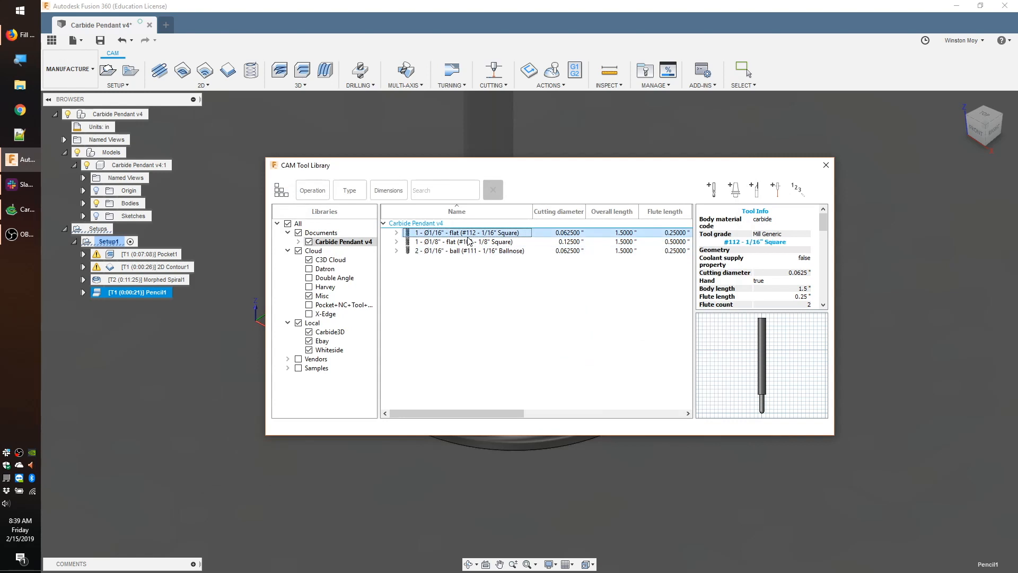
double_click(467, 232)
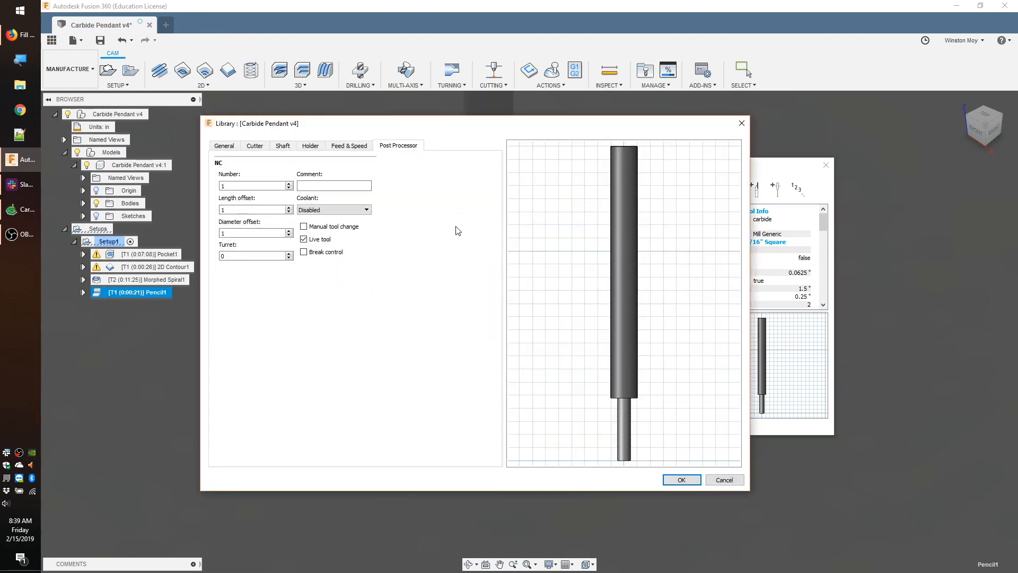